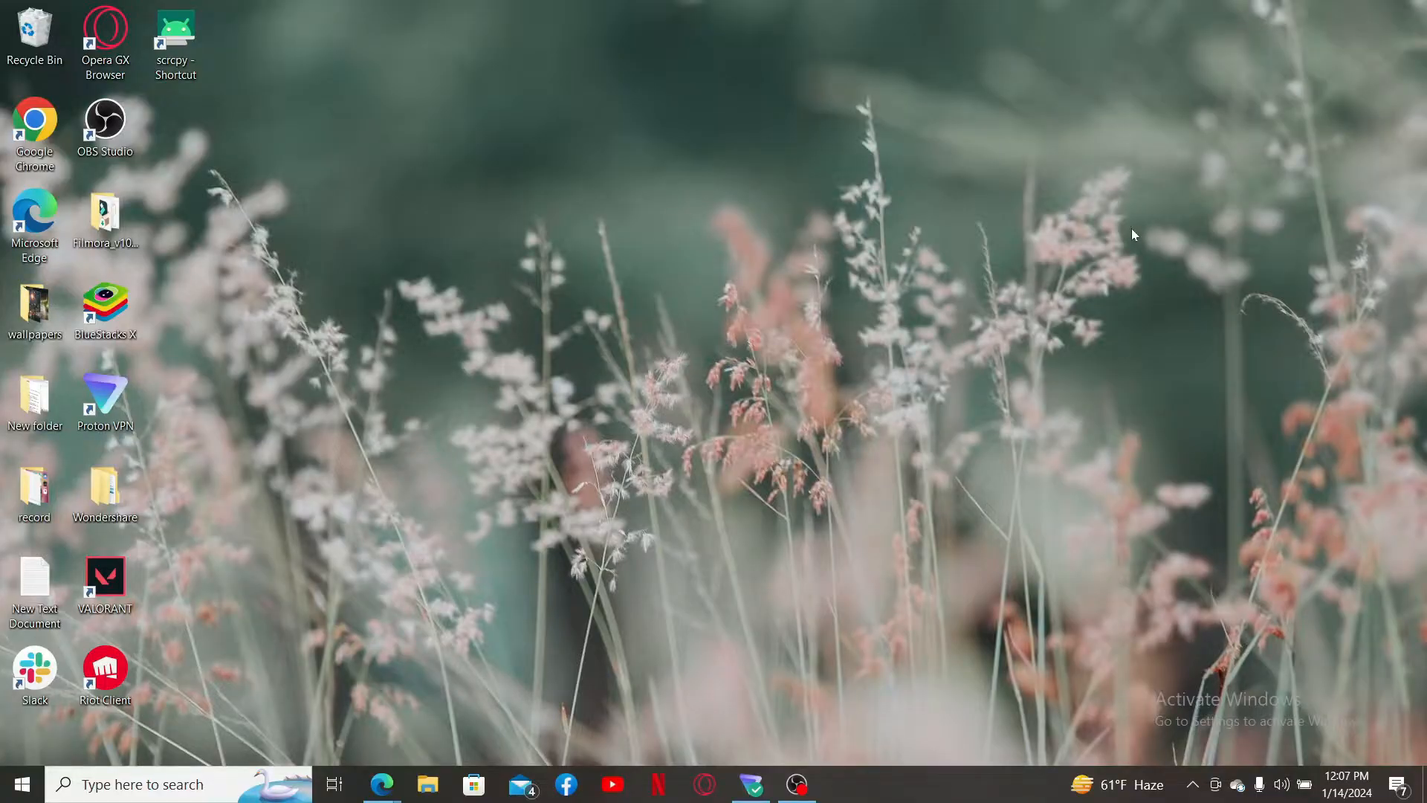
mouse_move(1136, 245)
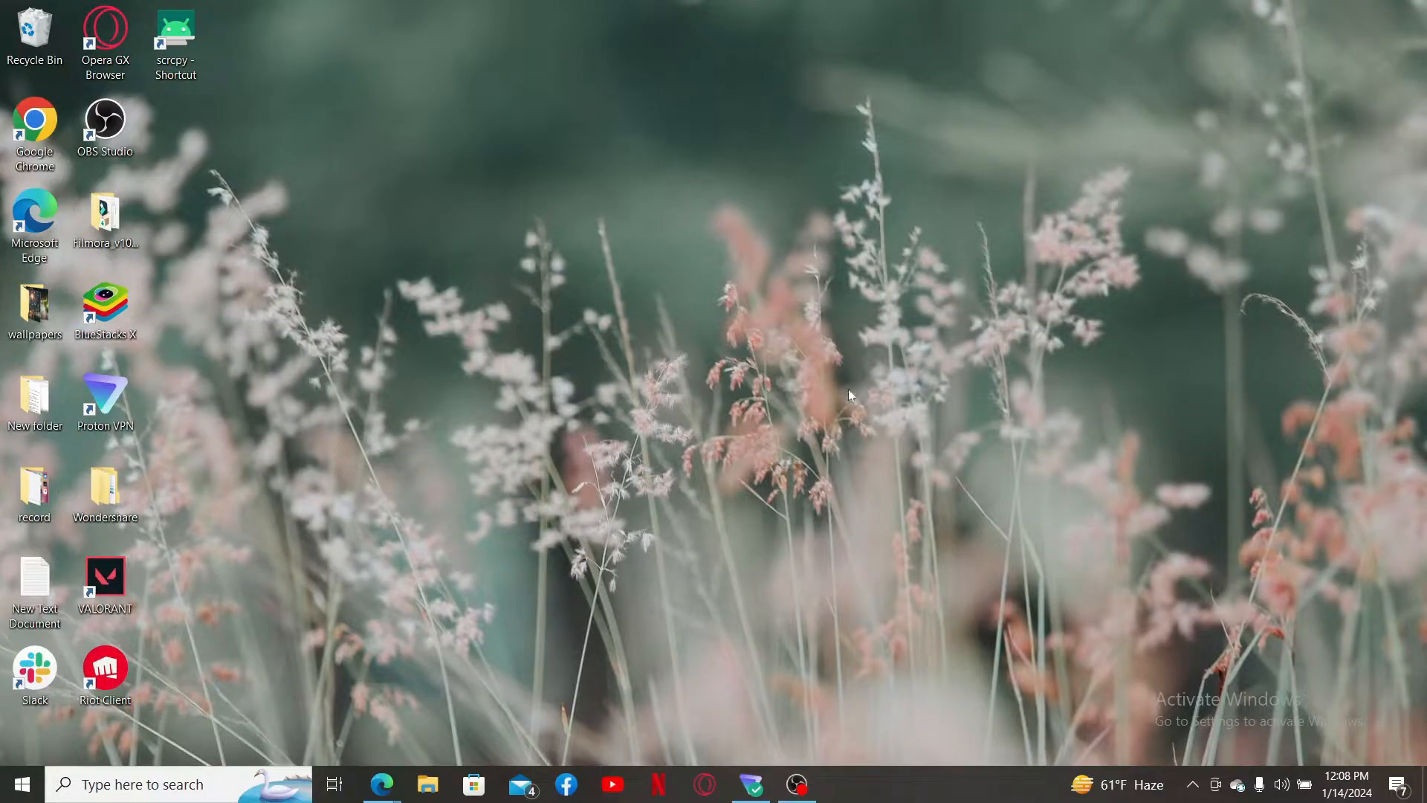
Load janitorai.com in Edge and list the three followed characters on the explore page
click(382, 785)
text(j)
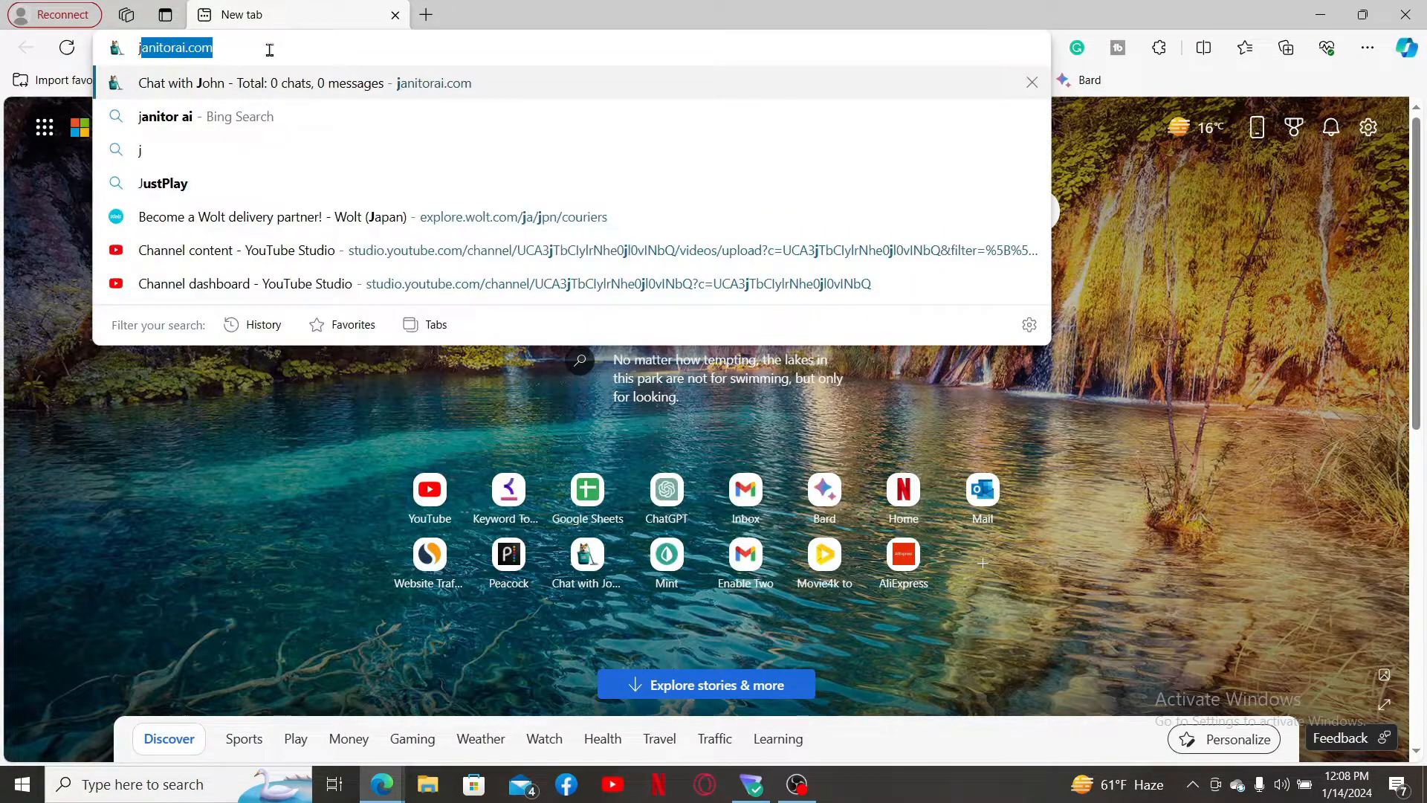
key(Enter)
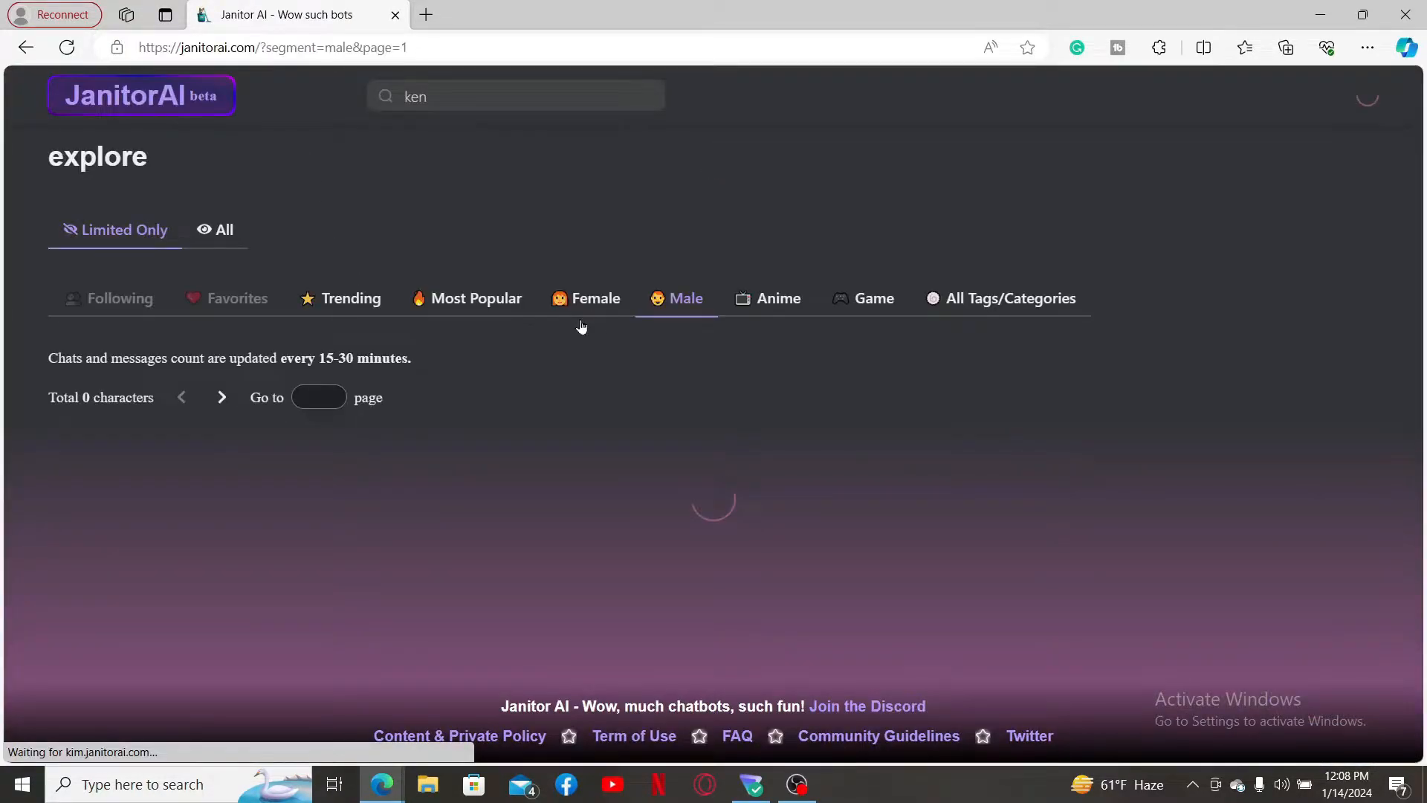
click(108, 298)
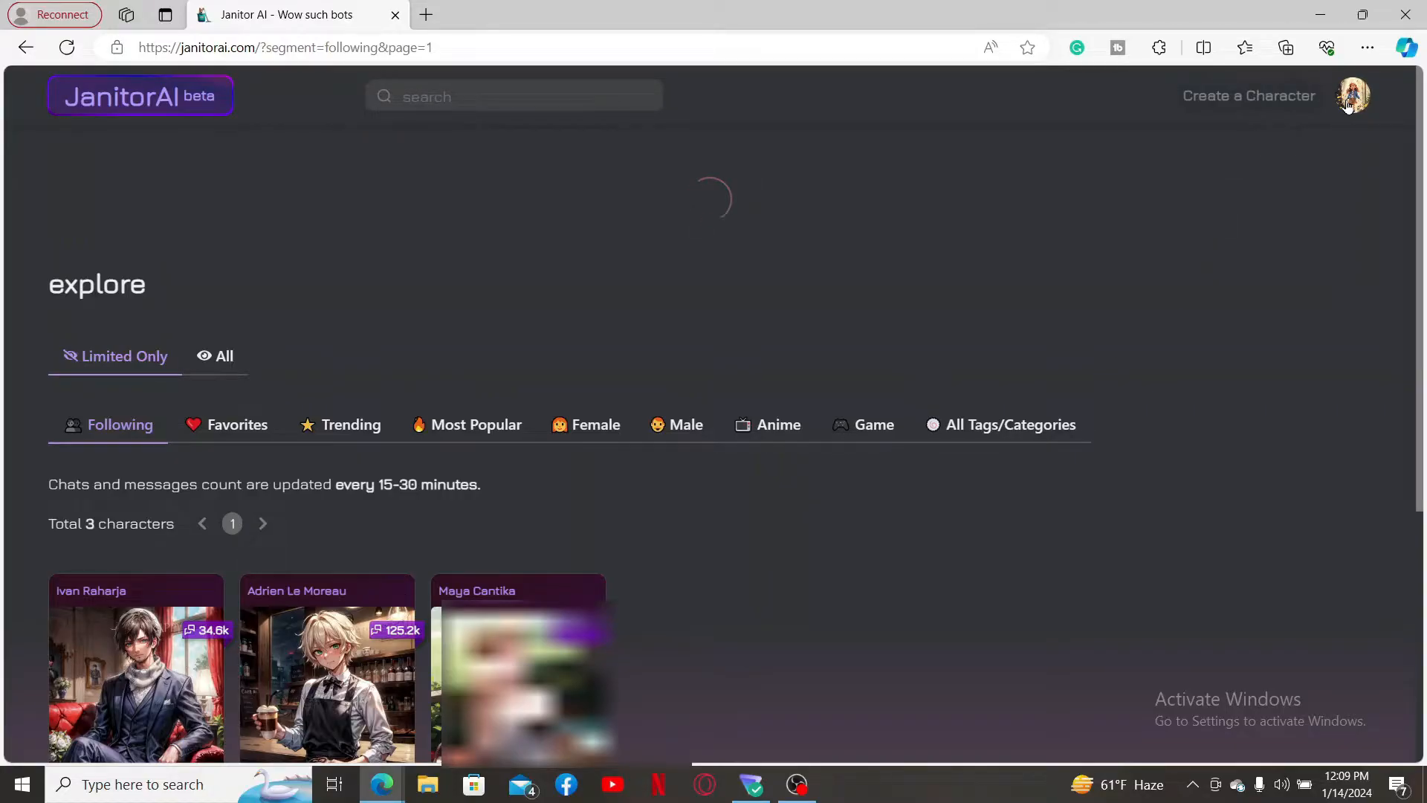
Go to the account's Profile page and scroll down to the Delete Profile button
click(1351, 95)
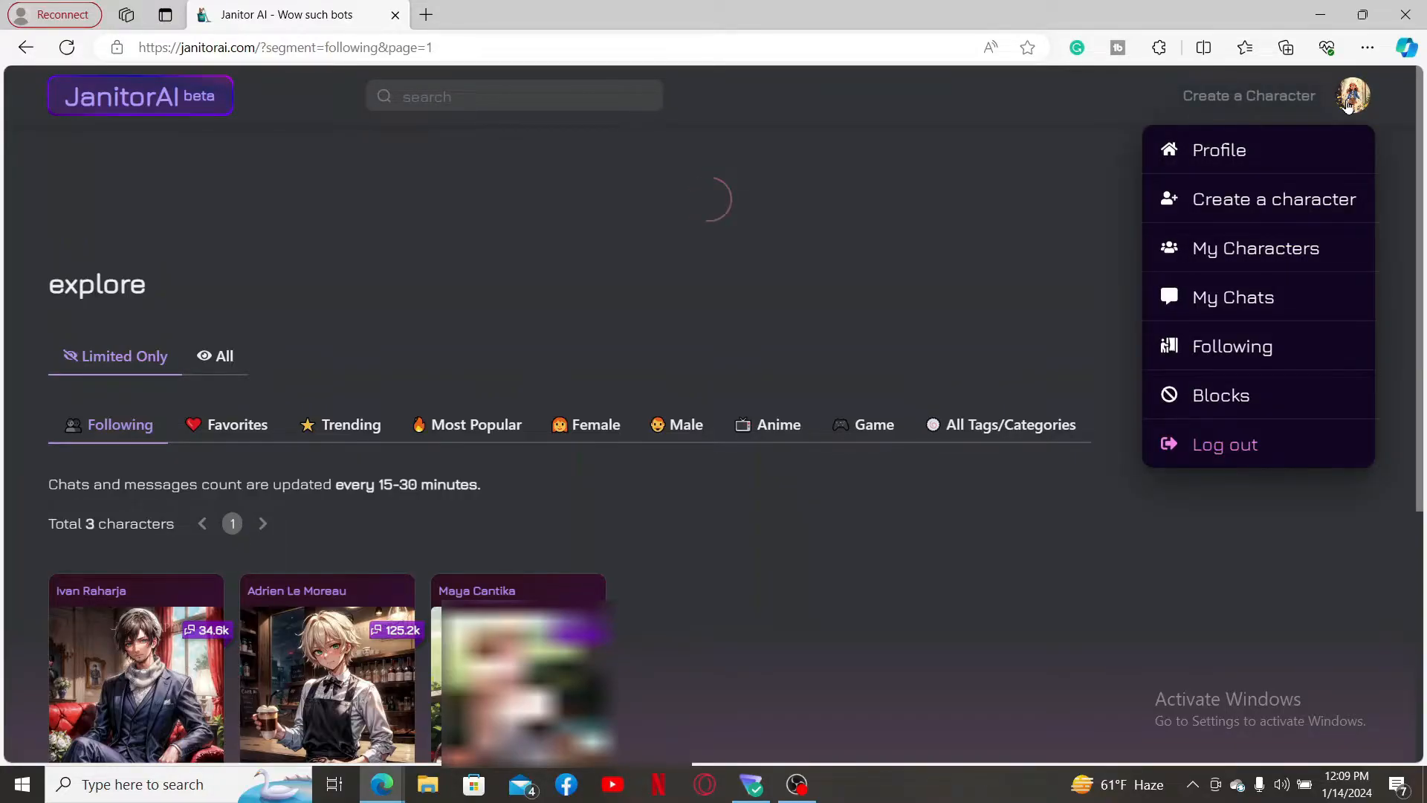
click(1218, 149)
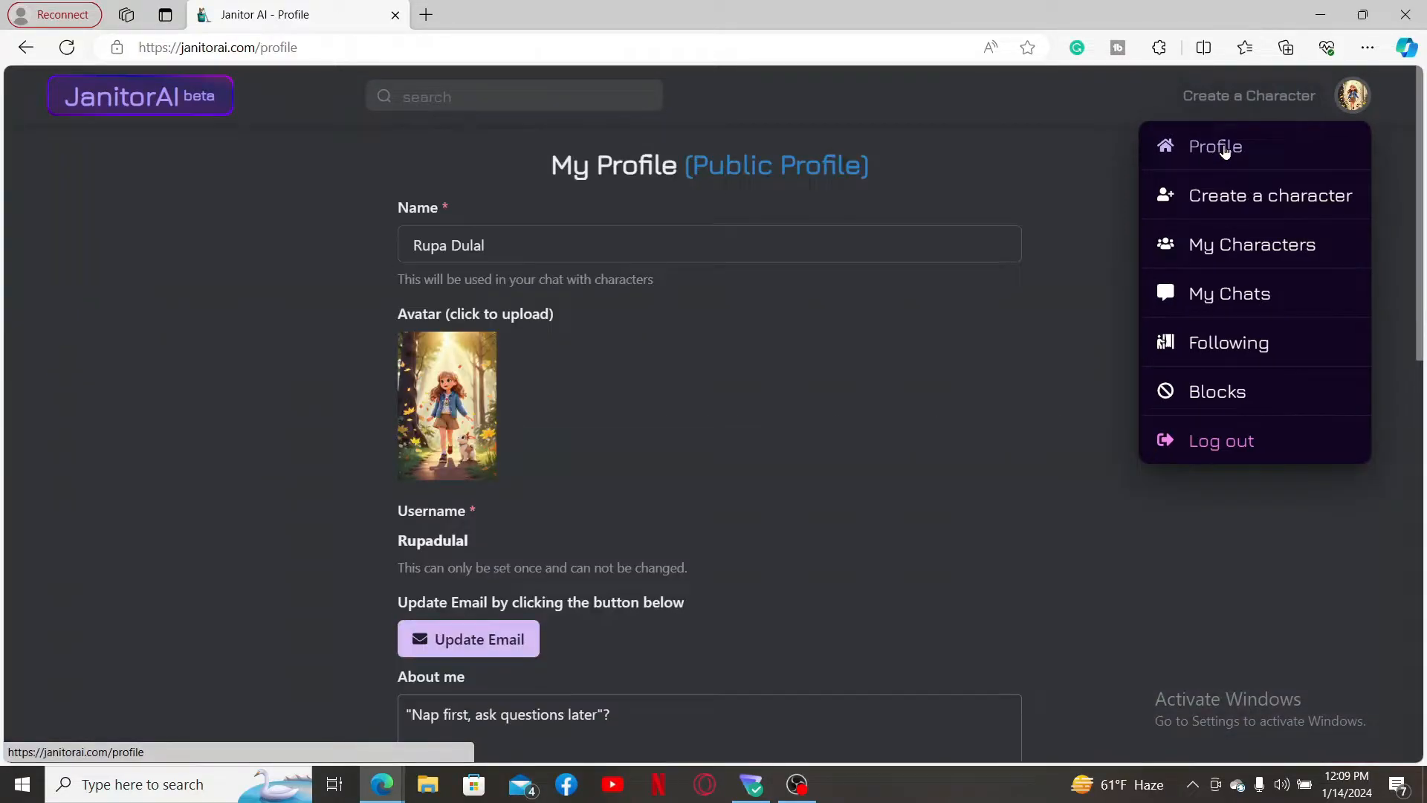
scroll(down, 3)
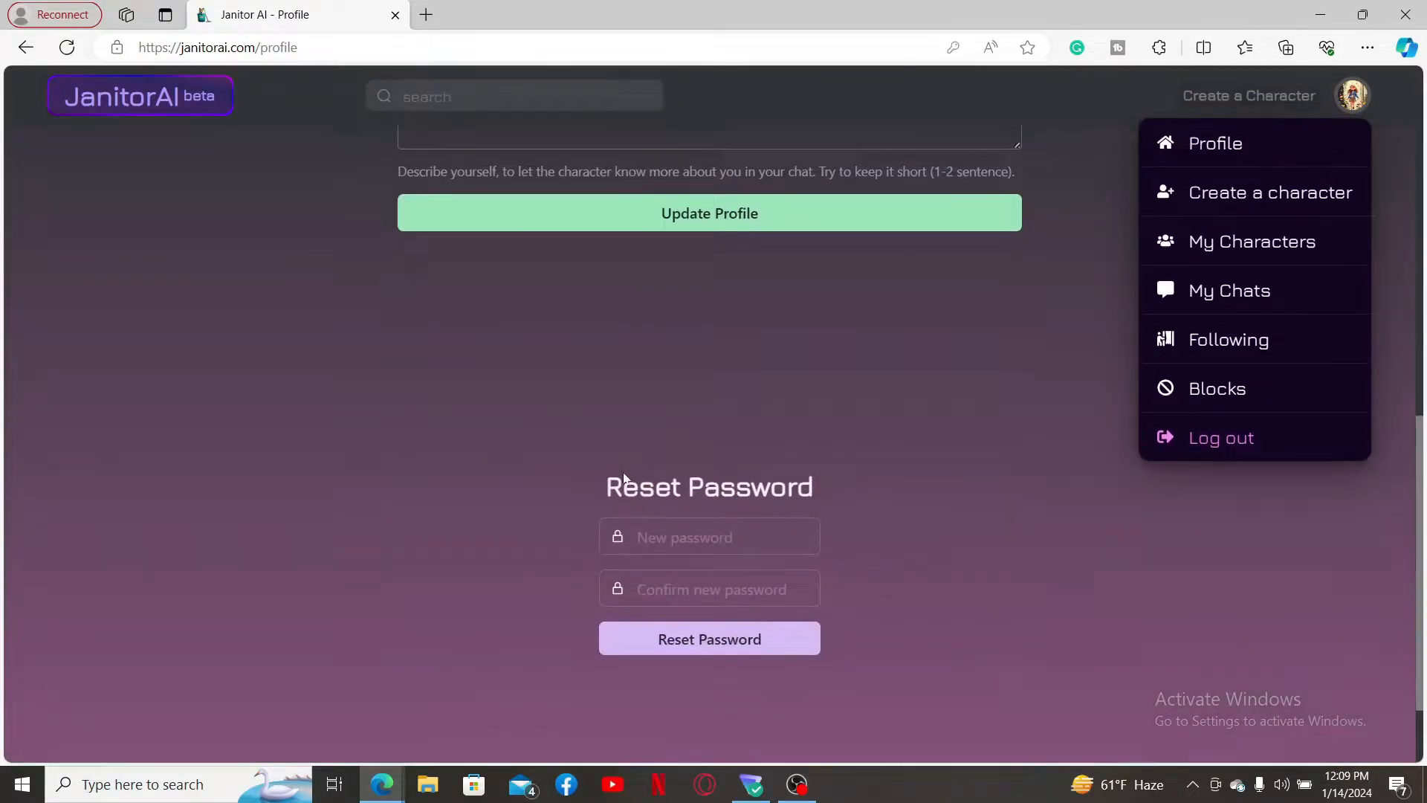
scroll(down, 3)
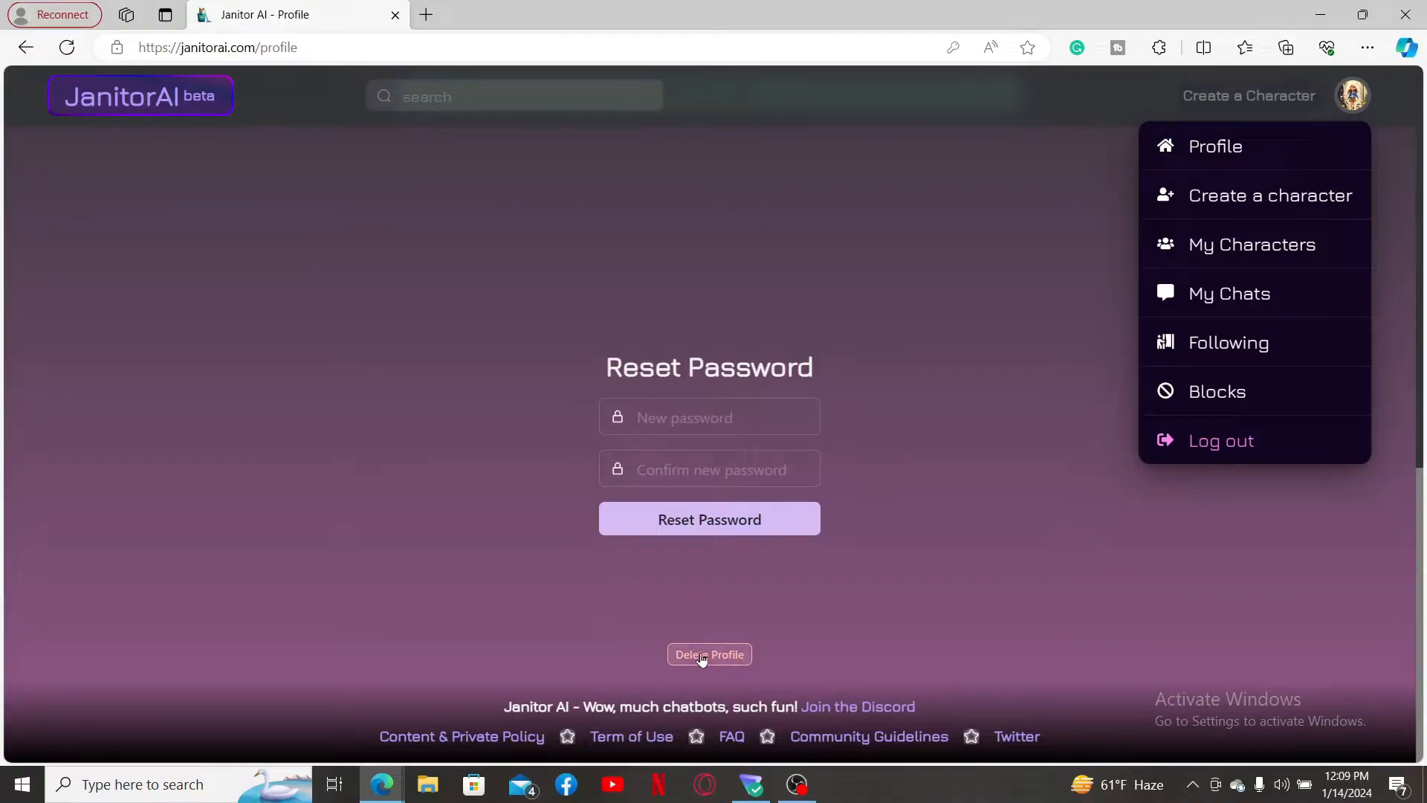
Delete the profile and all chats by confirming the Delete Profile dialog
click(709, 654)
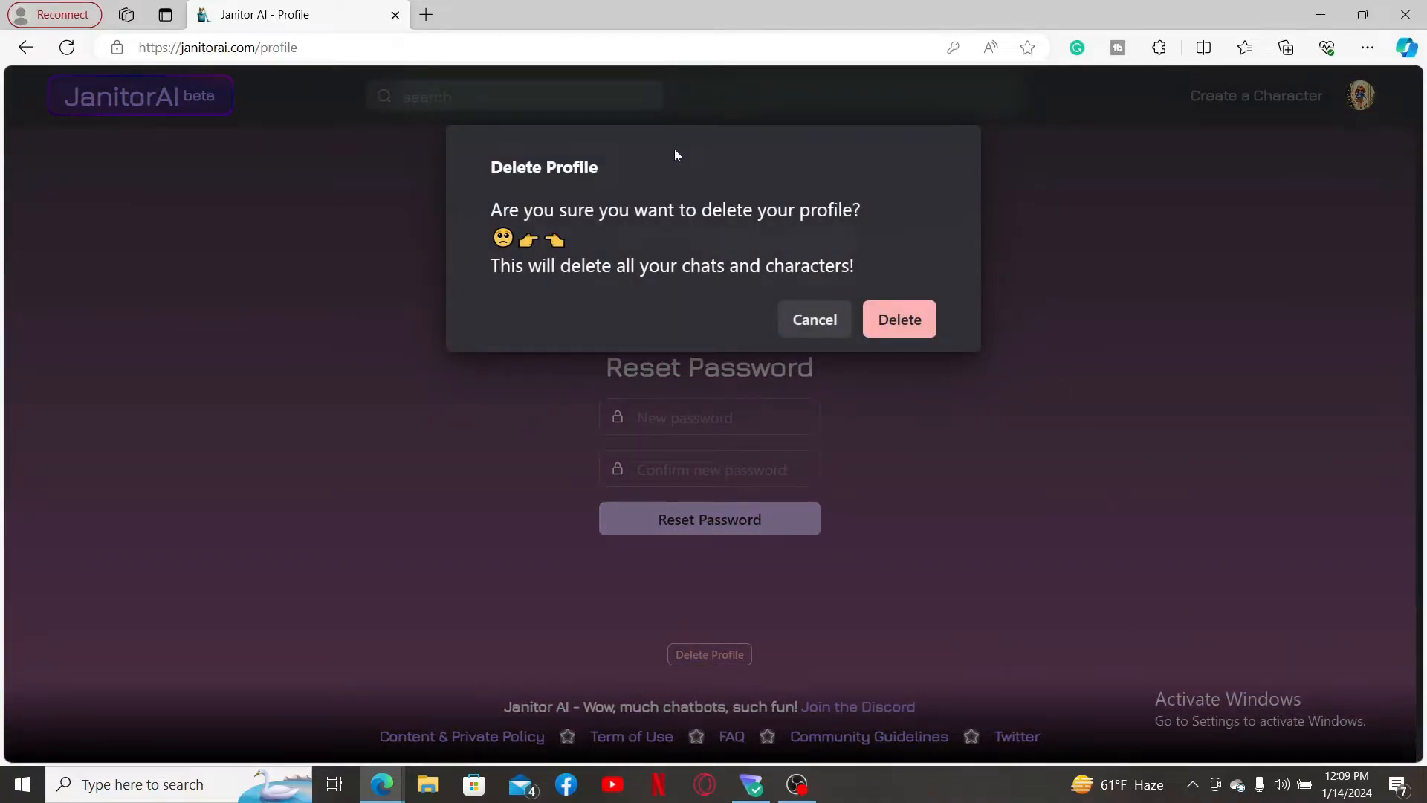
mouse_move(843, 283)
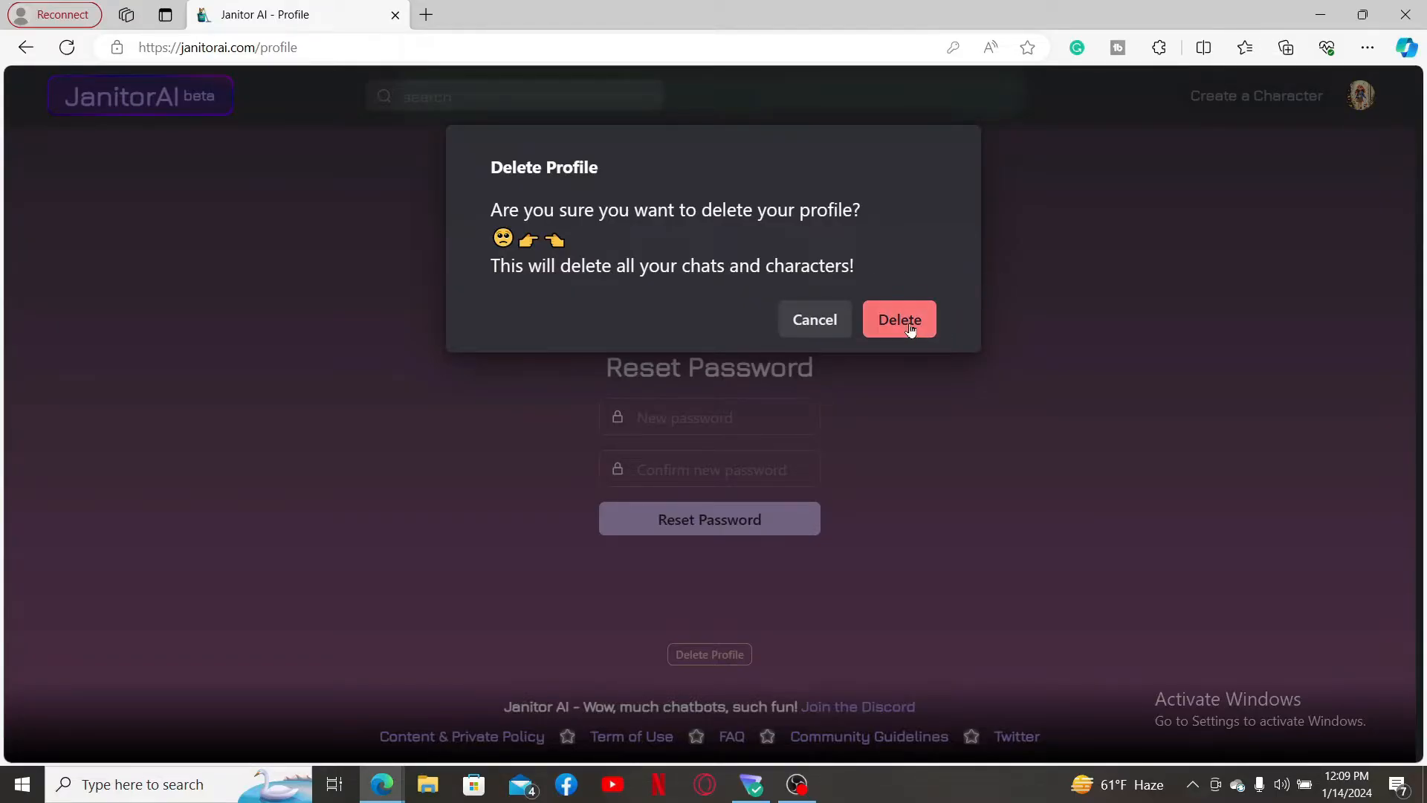
click(899, 319)
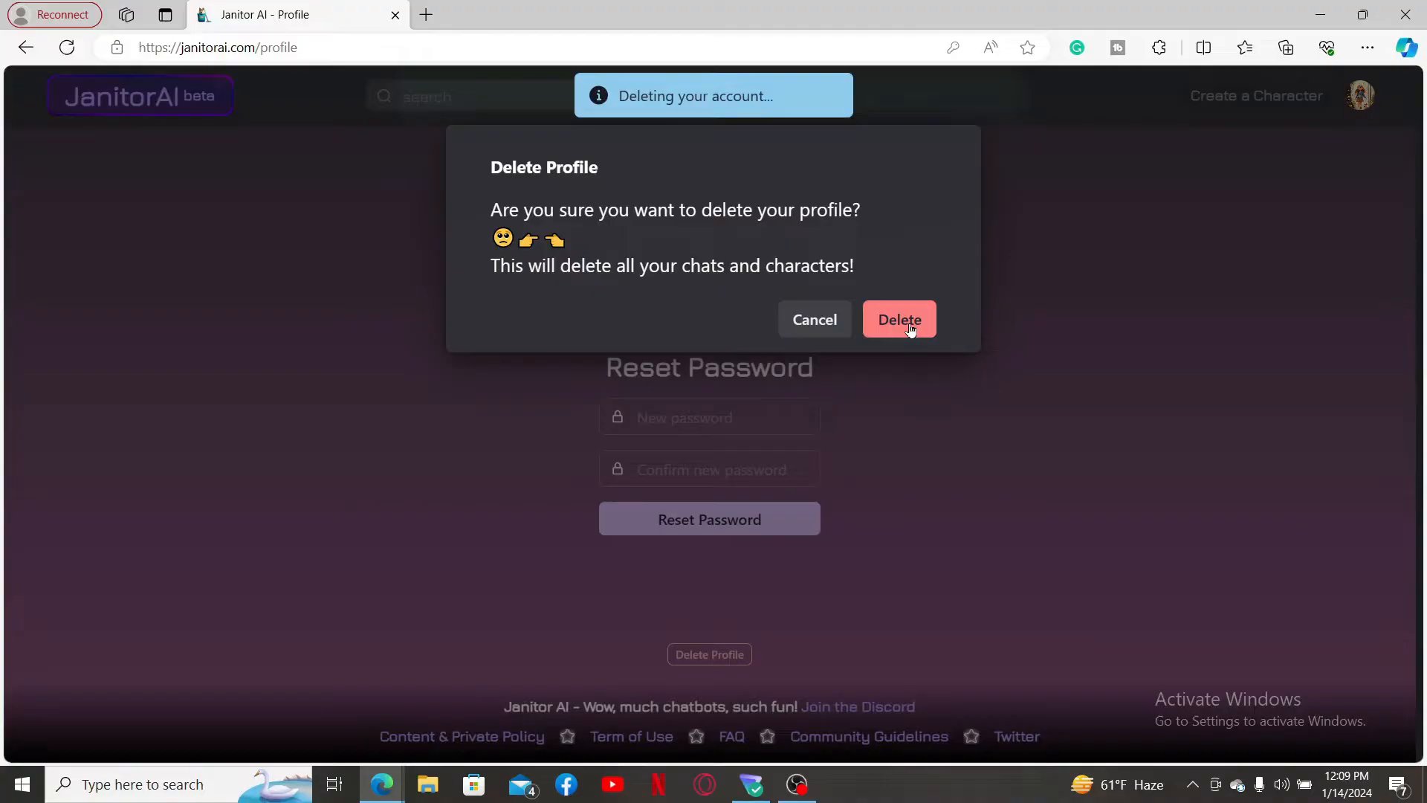